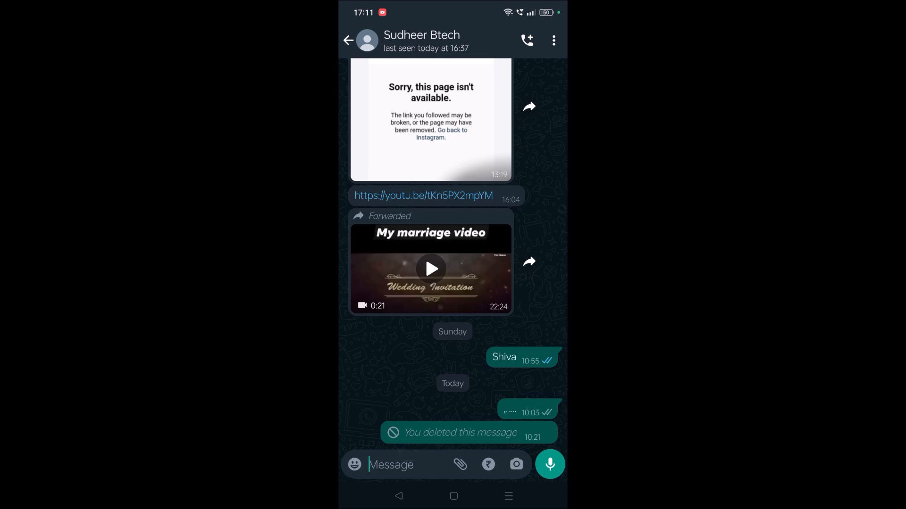
- Bring up Gboard in the chat and open its sticker pack collection
click(404, 464)
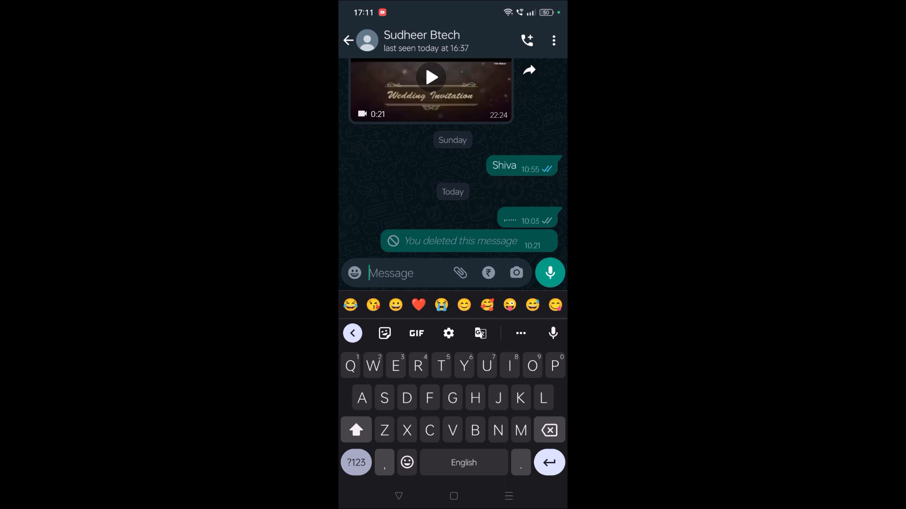
click(383, 333)
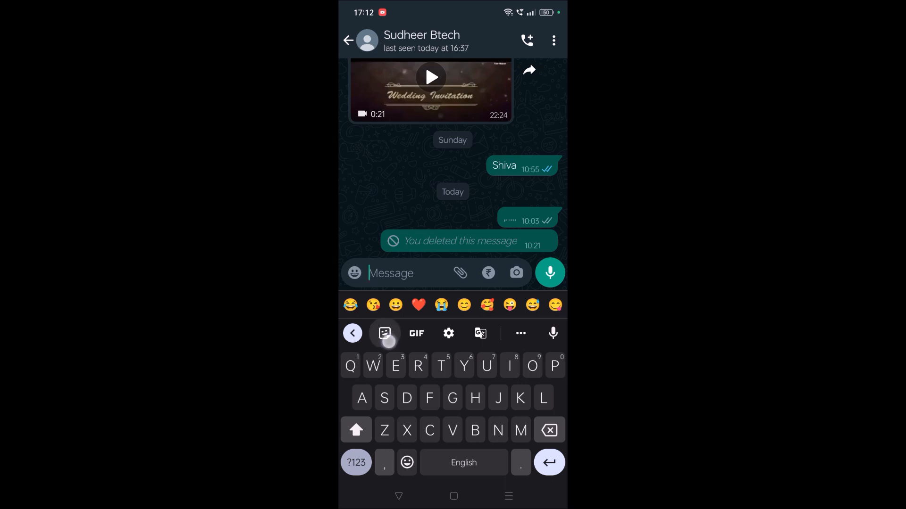
click(383, 333)
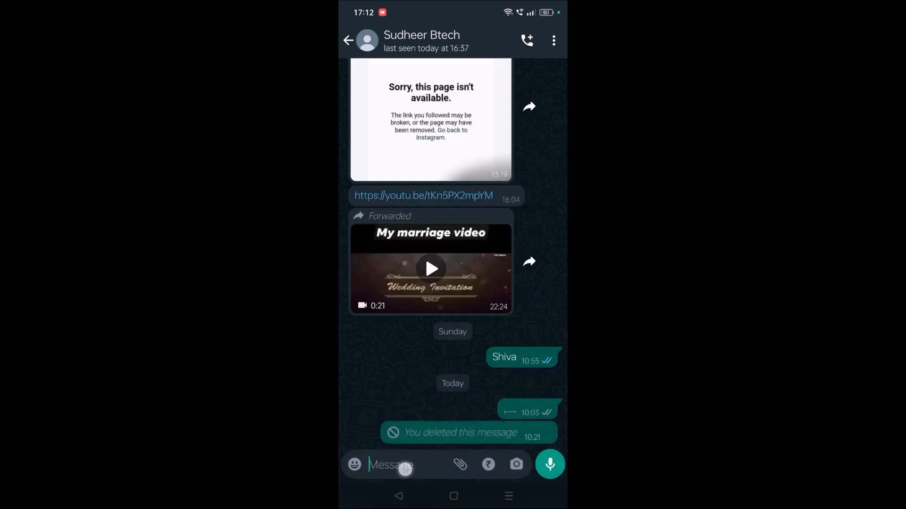
click(393, 464)
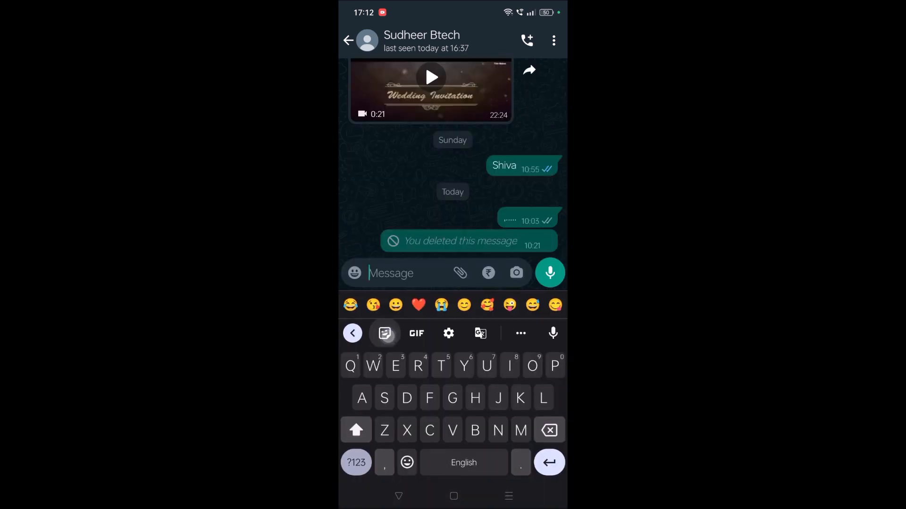
click(384, 334)
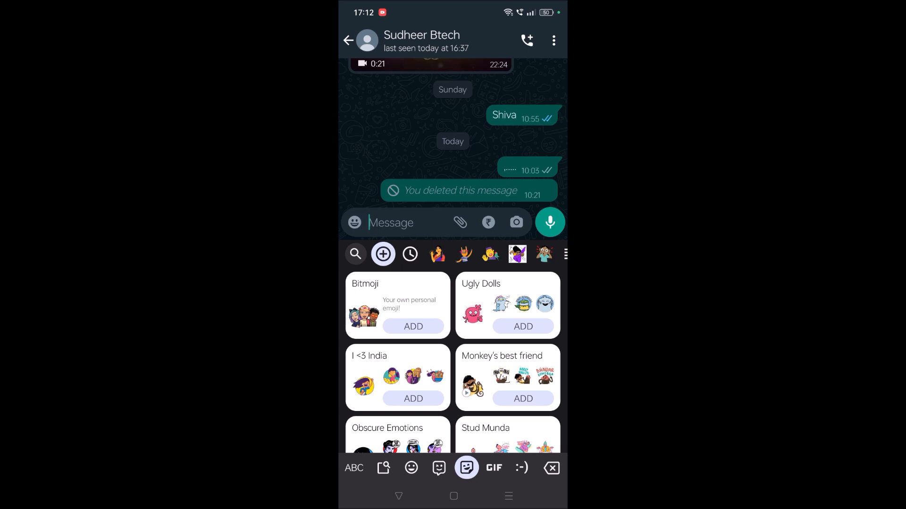
- Add the Bitmoji sticker pack from Gboard's sticker panel
click(409, 254)
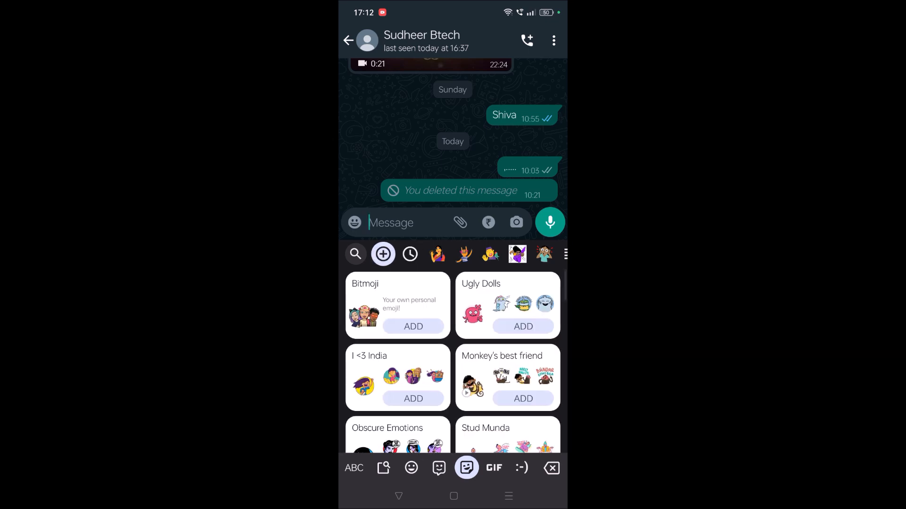
scroll(down, 3)
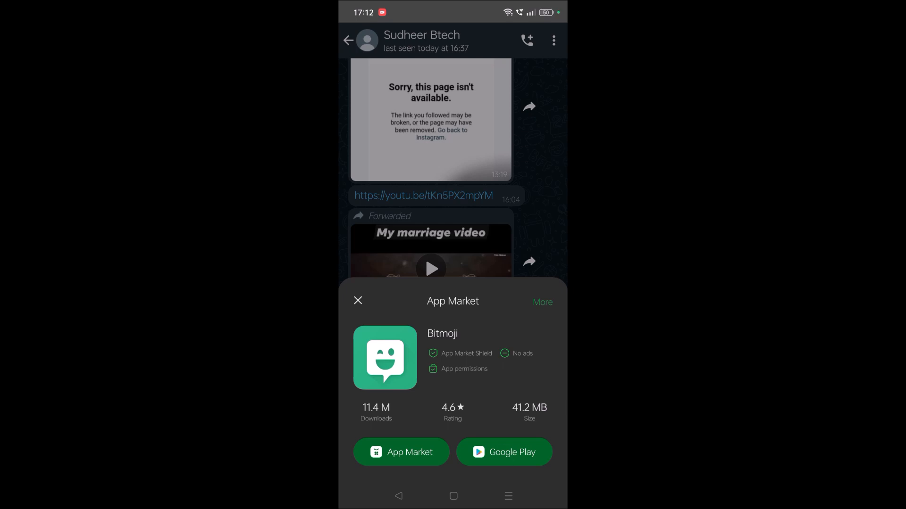
- Install the Bitmoji app from its Google Play listing
click(503, 452)
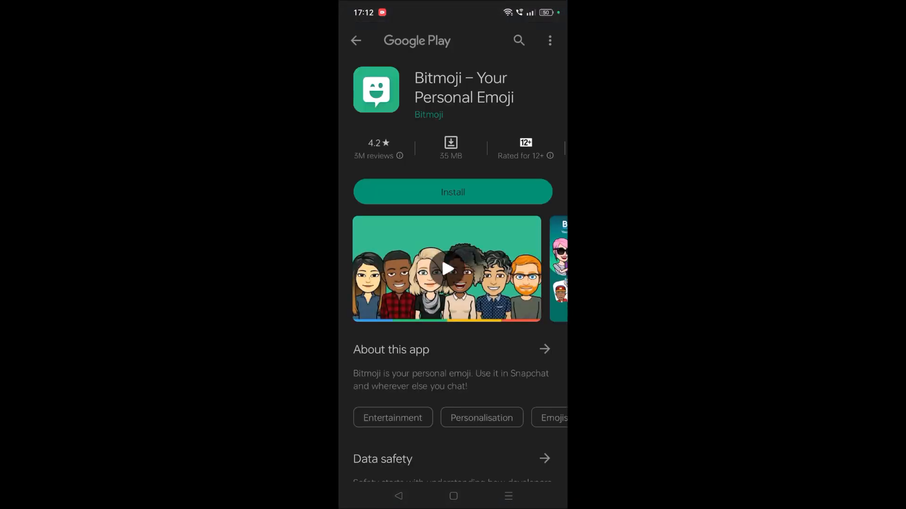
click(452, 192)
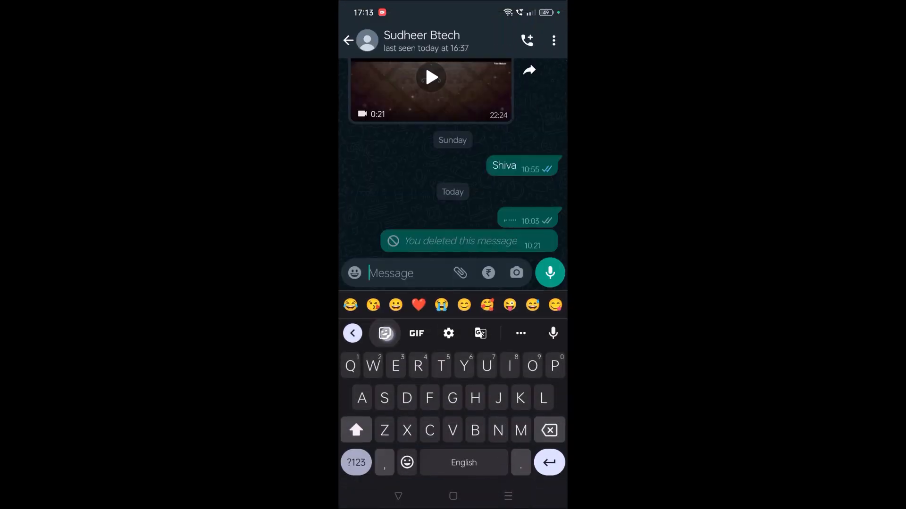
- Open Gboard's Bitmoji sticker section and start Setup Bitmoji
click(385, 334)
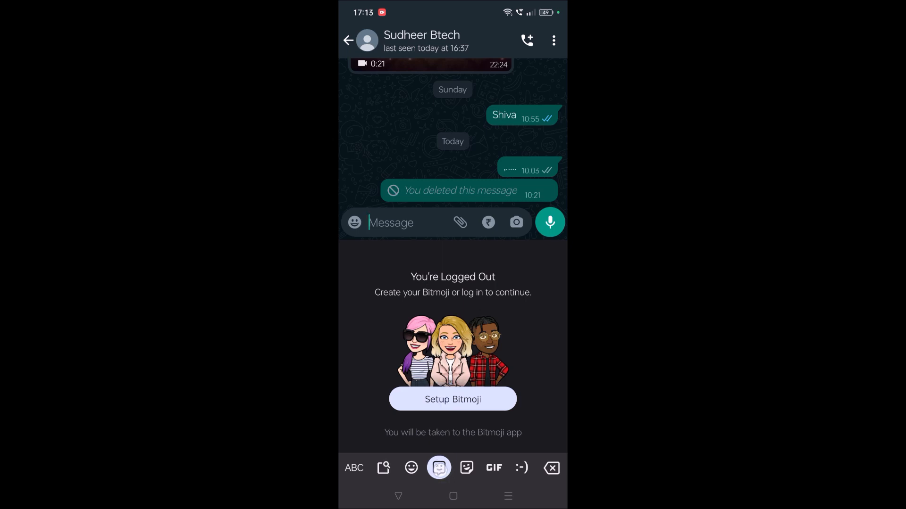
scroll(down, 3)
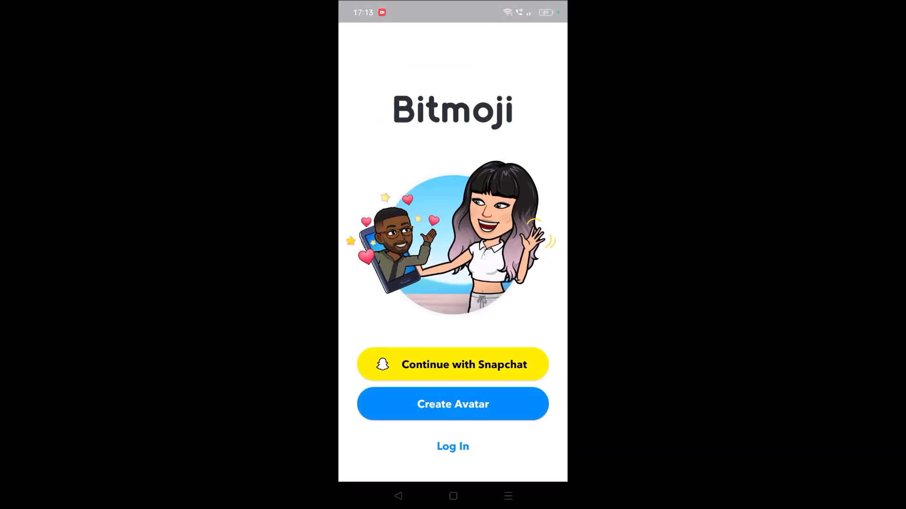
- Start Create Avatar, pick an account option, and enter the selfie-based avatar creator
click(453, 404)
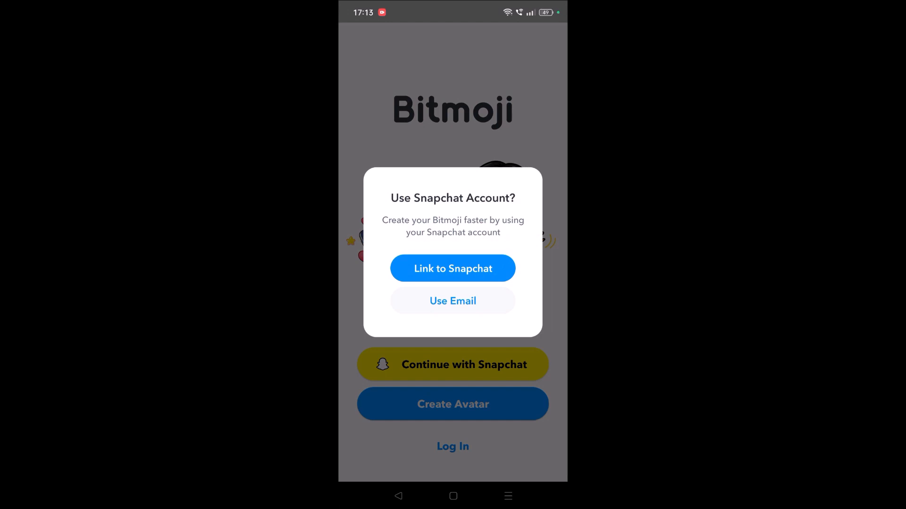
click(453, 268)
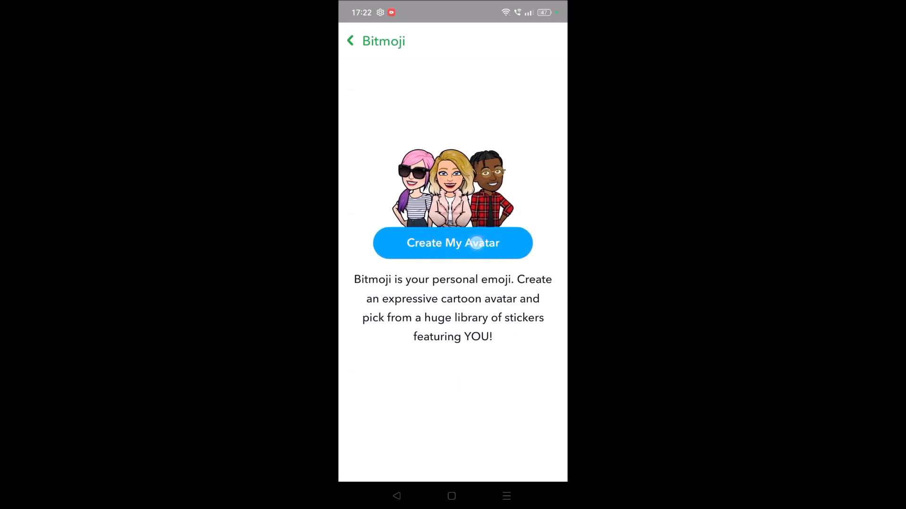
click(452, 243)
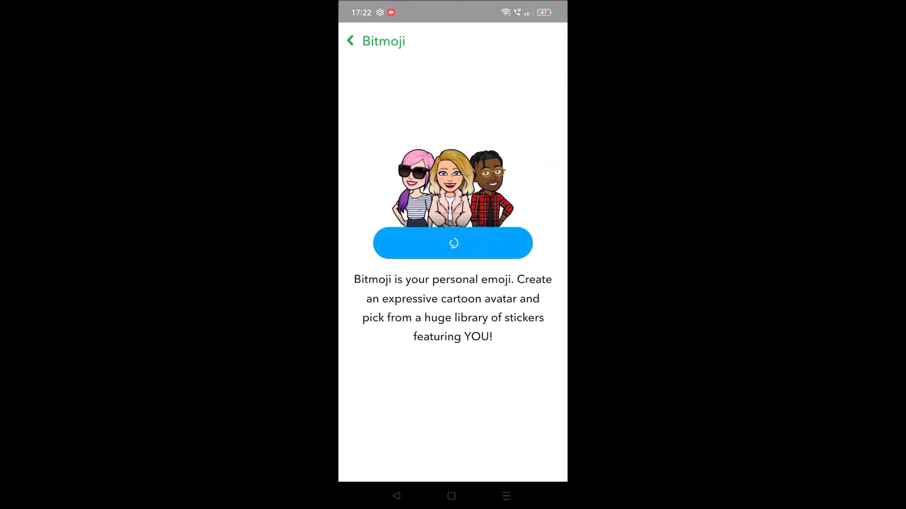
click(452, 243)
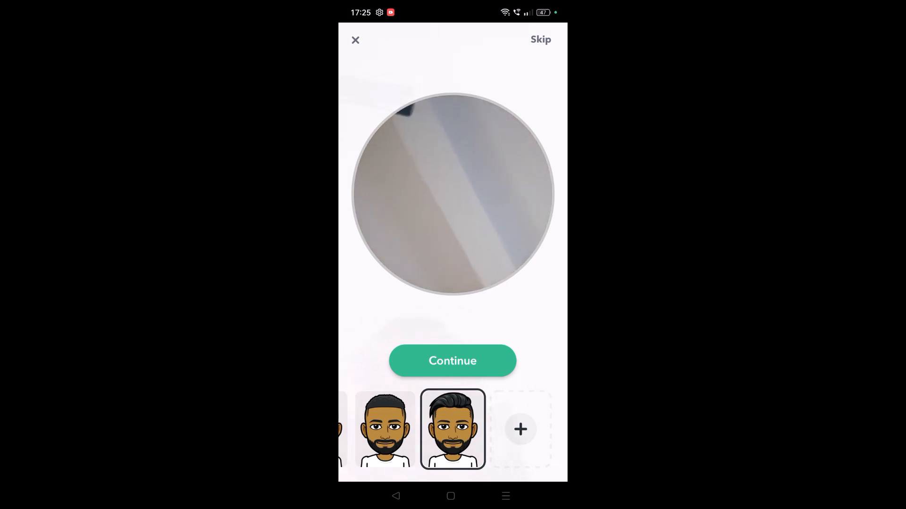
- Accept a generated bearded avatar and adjust its skin tone
click(452, 361)
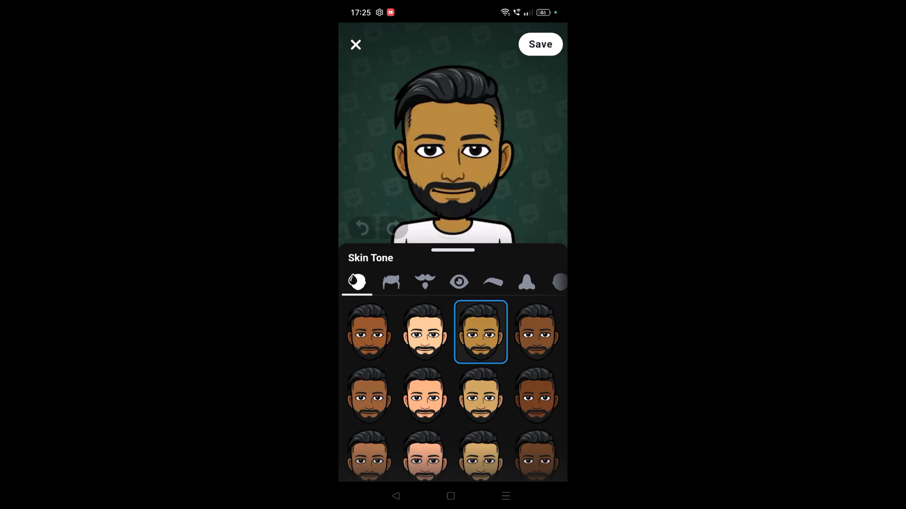
click(424, 332)
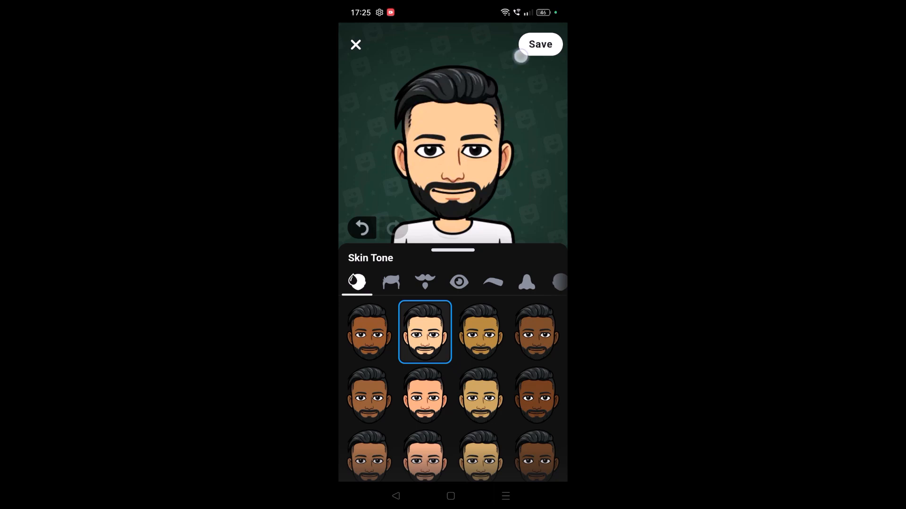
click(539, 44)
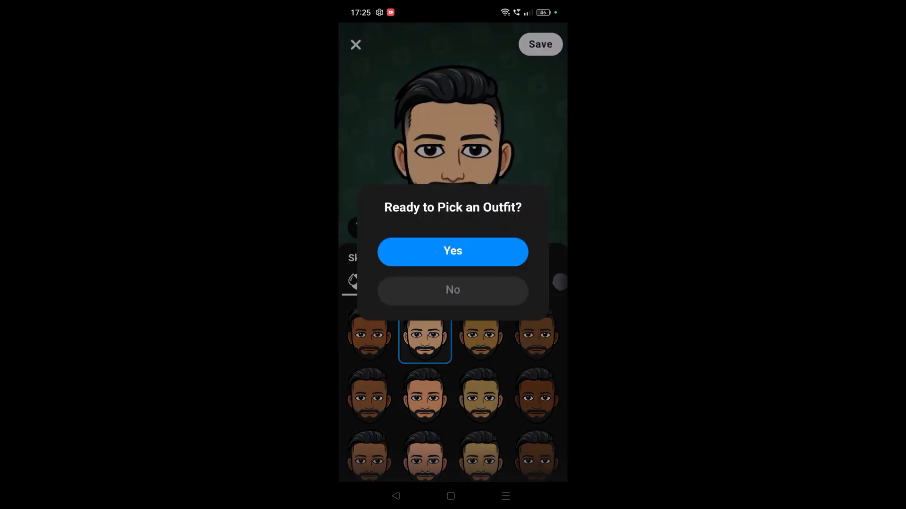
- Dress the avatar in the varsity jacket outfit and save it
click(453, 252)
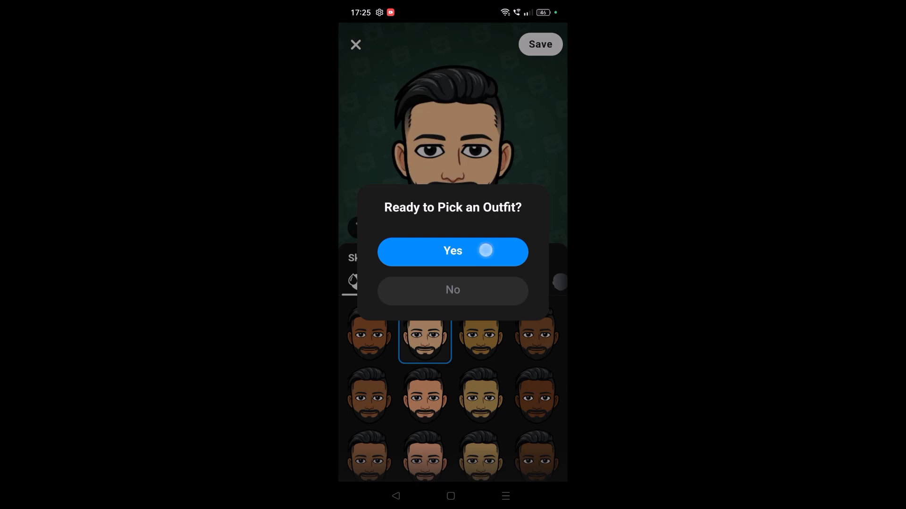
click(452, 251)
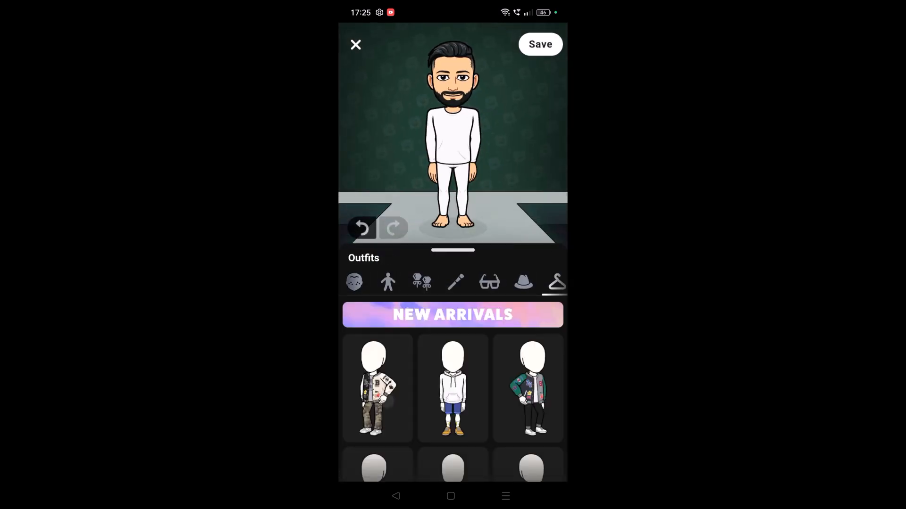
click(376, 388)
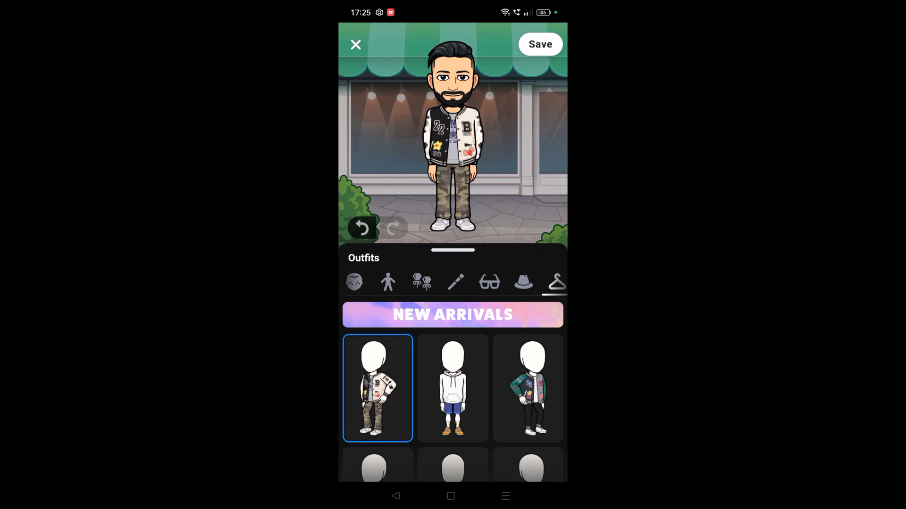
click(539, 44)
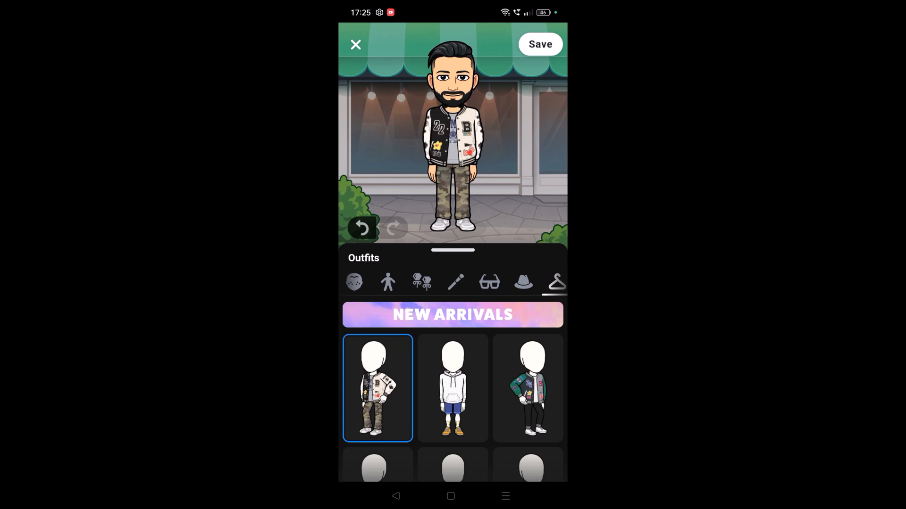
click(355, 45)
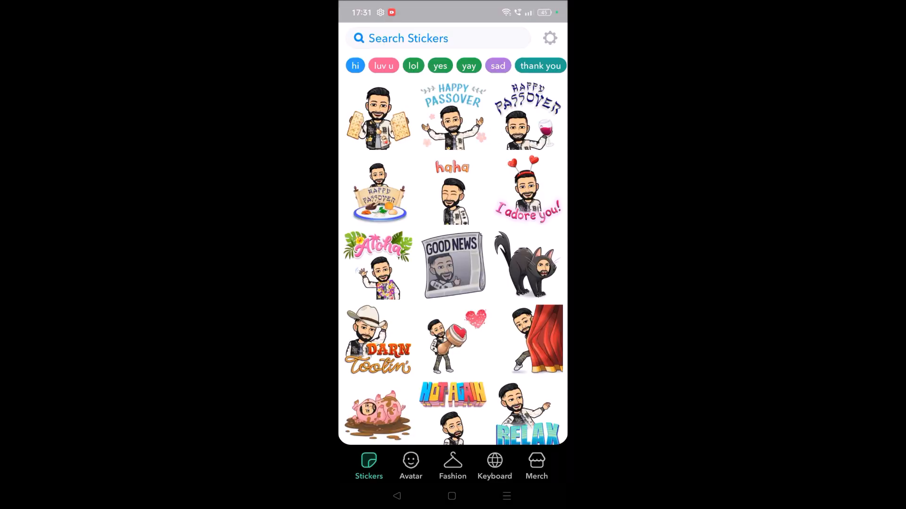
- Leave Bitmoji for the app drawer and open WhatsApp
click(354, 58)
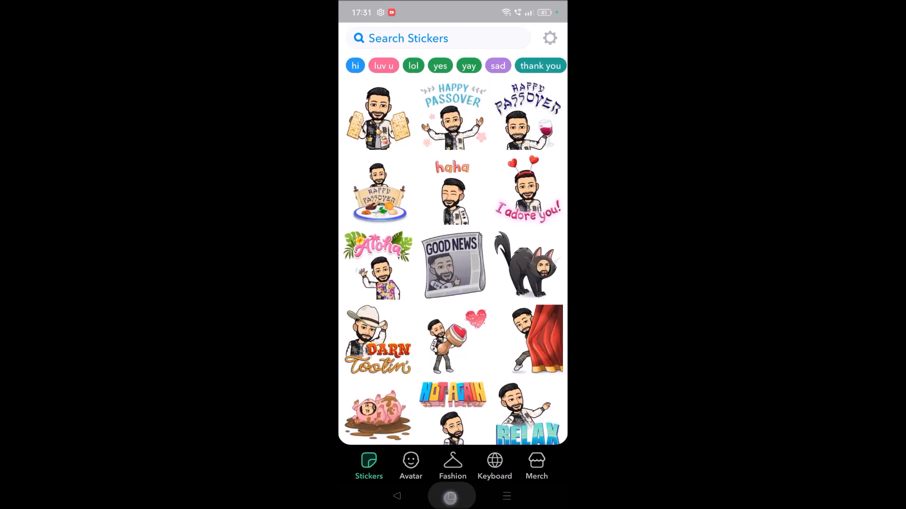
click(450, 496)
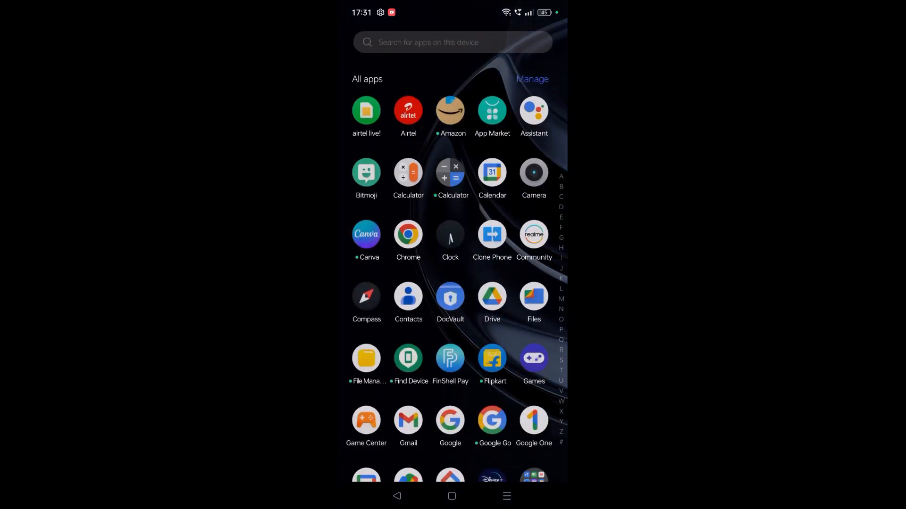
scroll(down, 3)
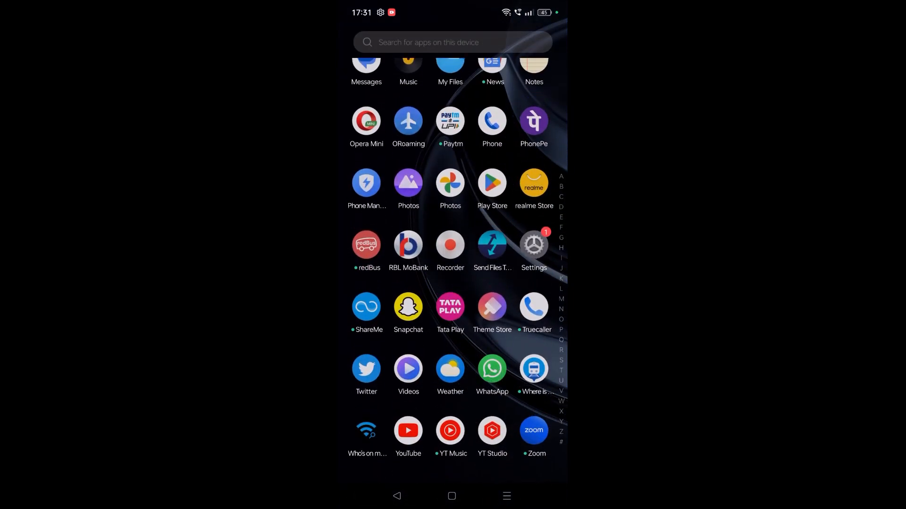
click(492, 368)
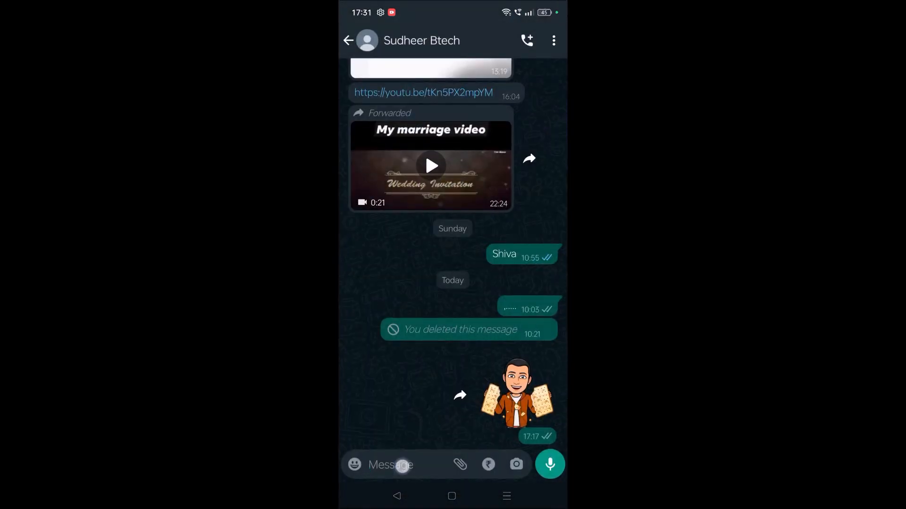
- Send the swinging HI! and OMG HI stickers from Gboard's Bitmoji hi category
click(391, 464)
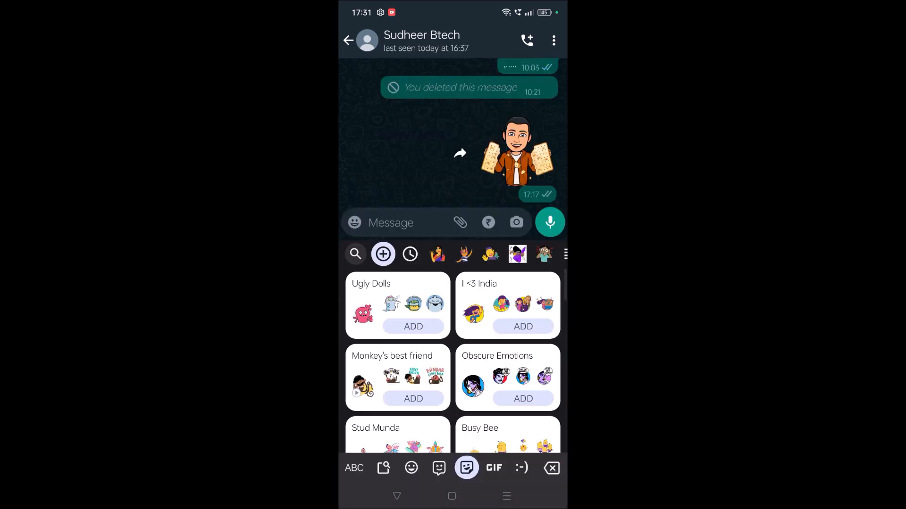
click(438, 468)
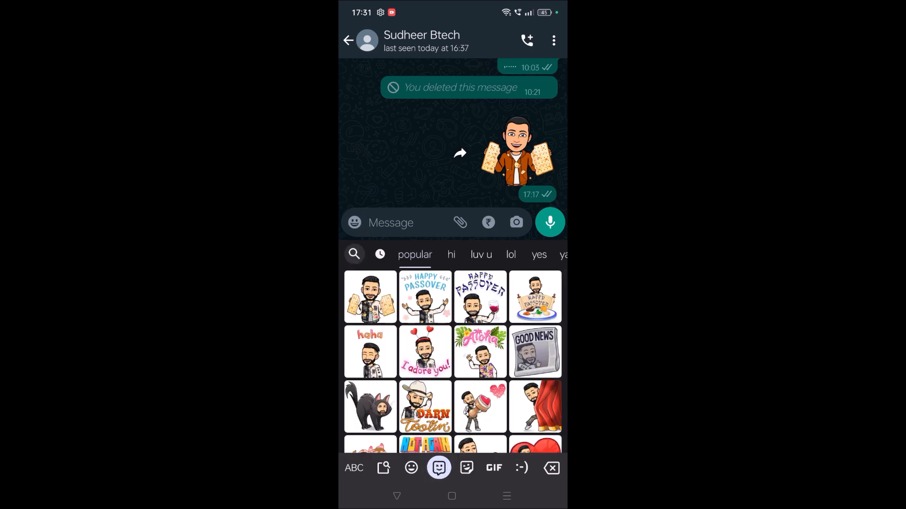
click(451, 254)
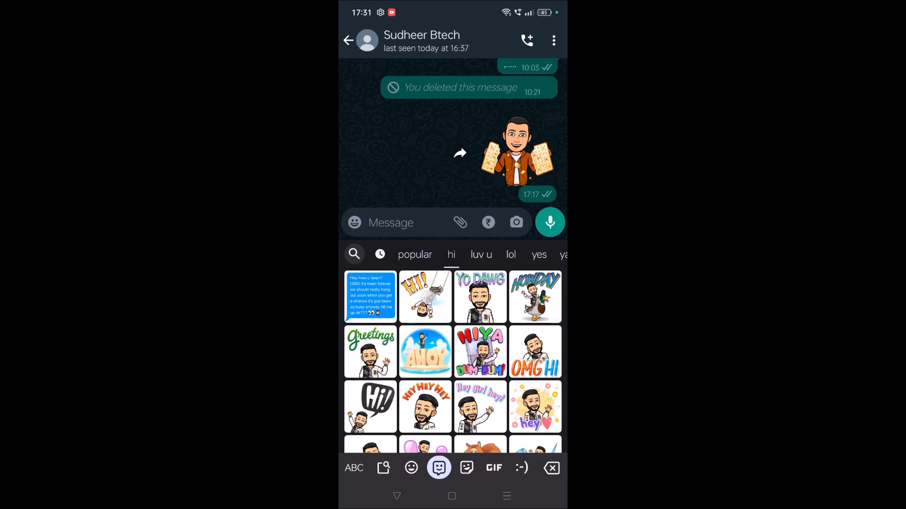
click(424, 296)
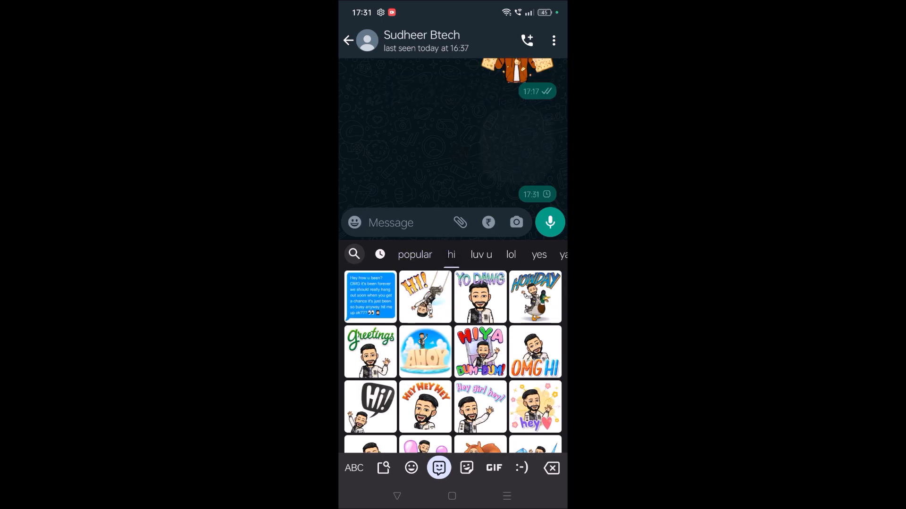
click(424, 296)
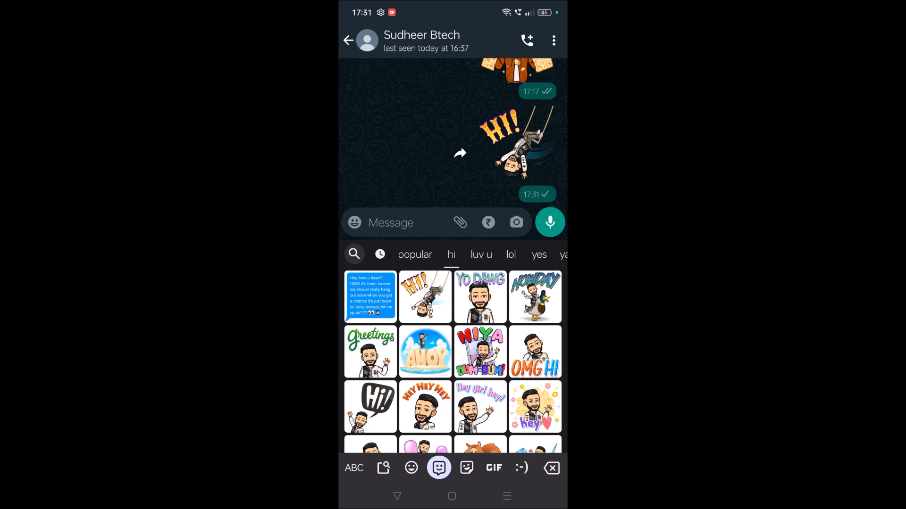
click(535, 351)
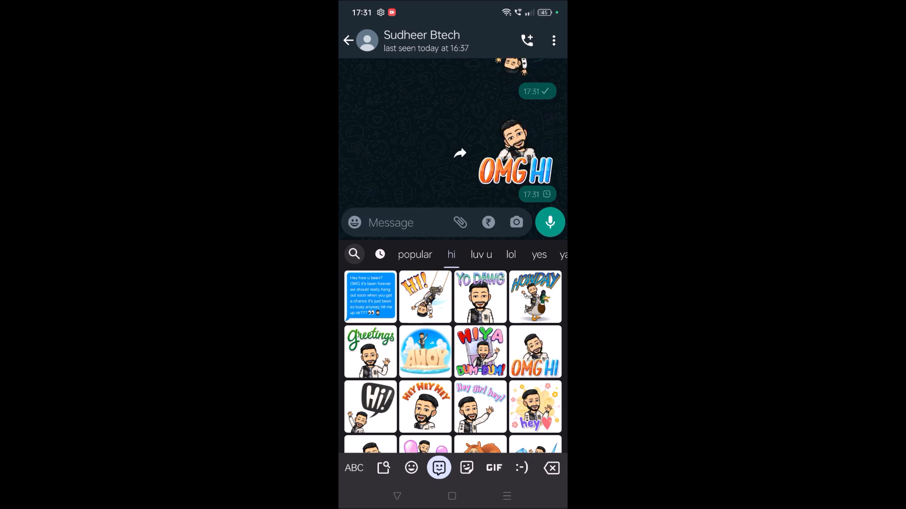